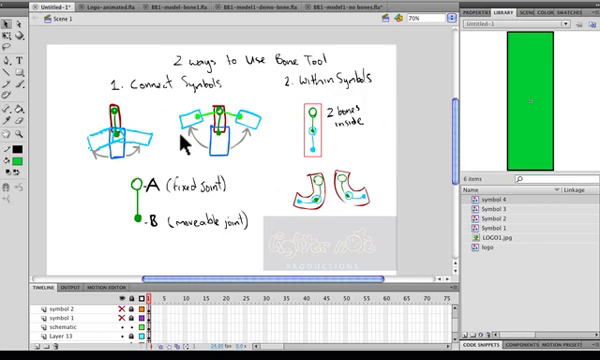
mouse_move(270, 237)
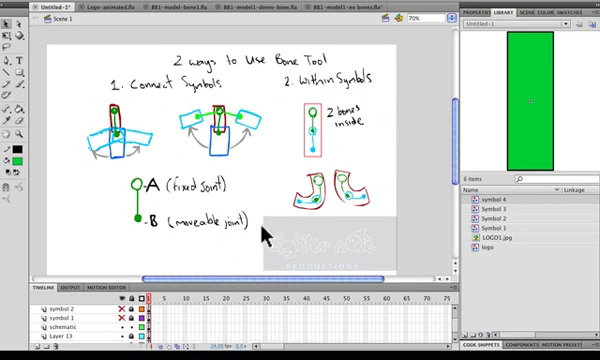
mouse_move(138, 202)
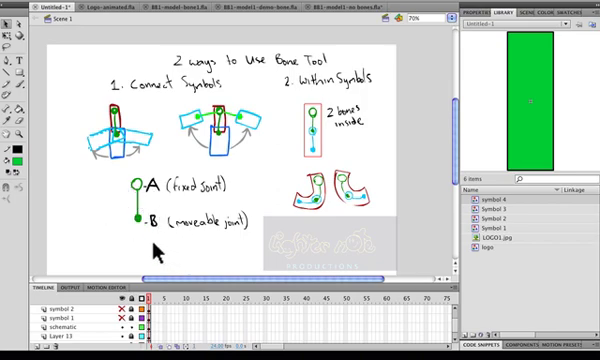
mouse_move(123, 186)
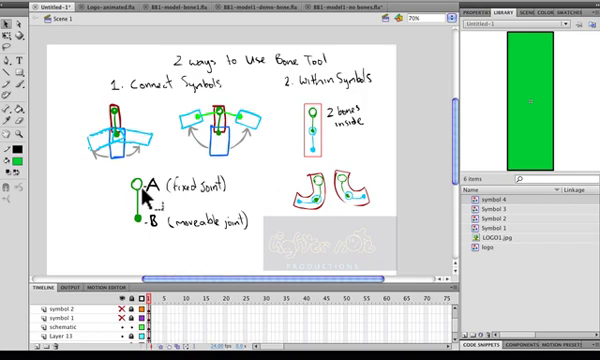
mouse_move(148, 192)
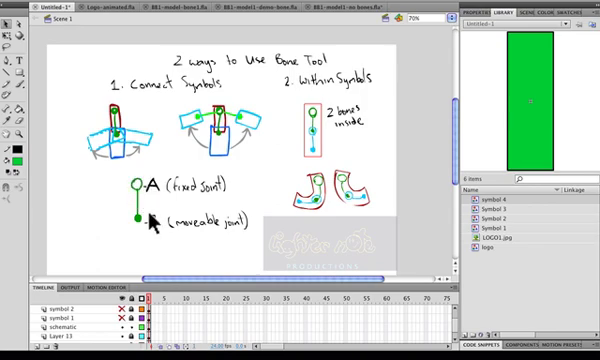
Hide the schematic layer and zoom to 200% on the symbol 1 blue rectangle.
text(.B)
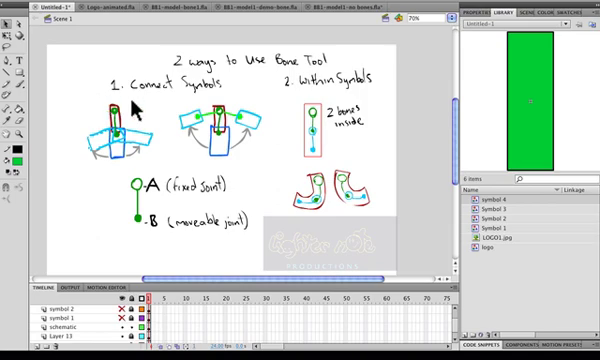
mouse_move(117, 153)
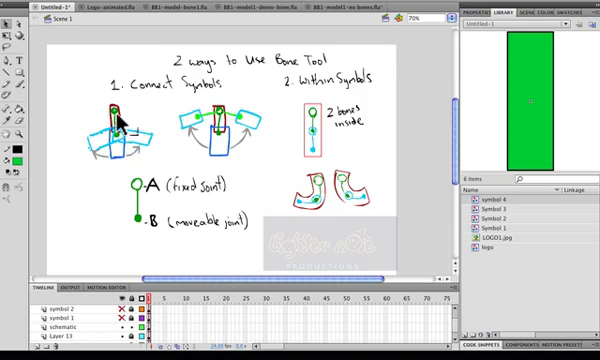
mouse_move(312, 122)
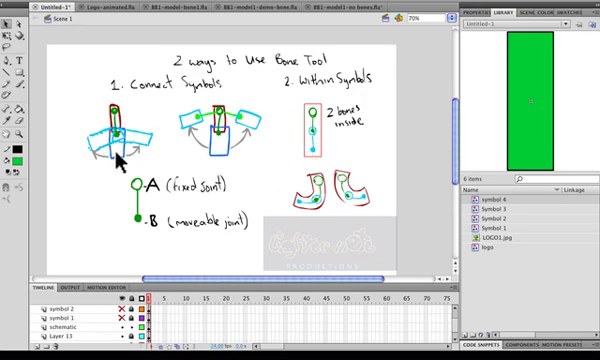
mouse_move(88, 143)
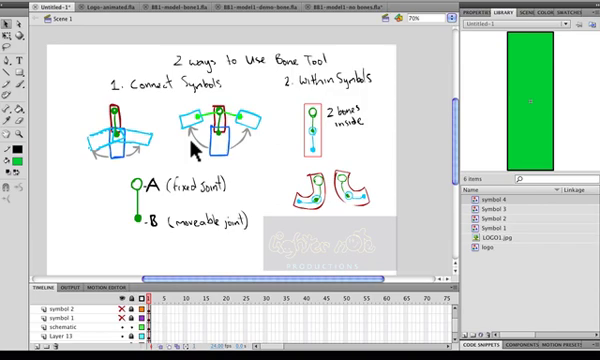
mouse_move(301, 128)
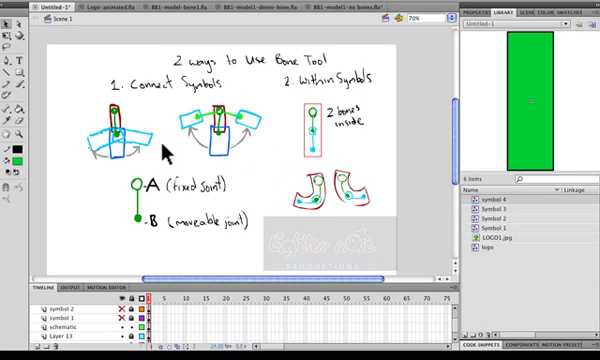
mouse_move(230, 155)
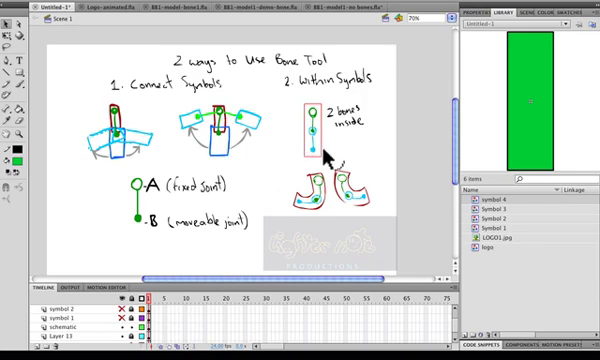
mouse_move(278, 155)
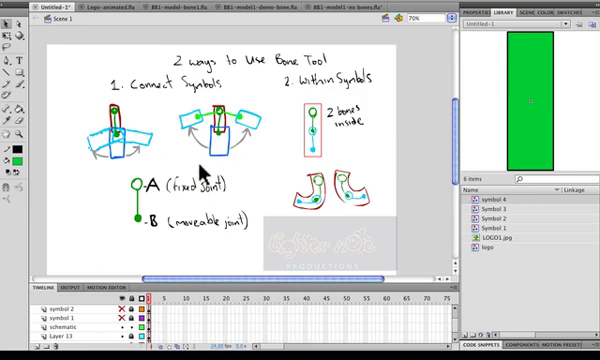
mouse_move(298, 162)
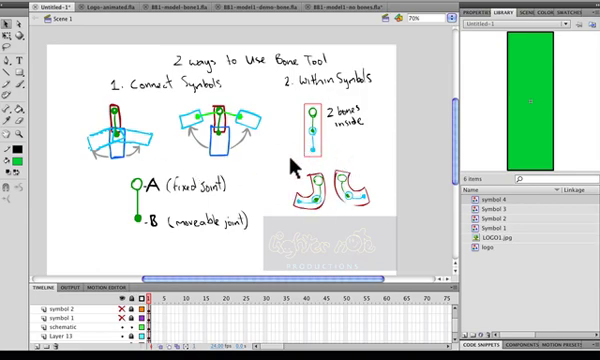
mouse_move(340, 142)
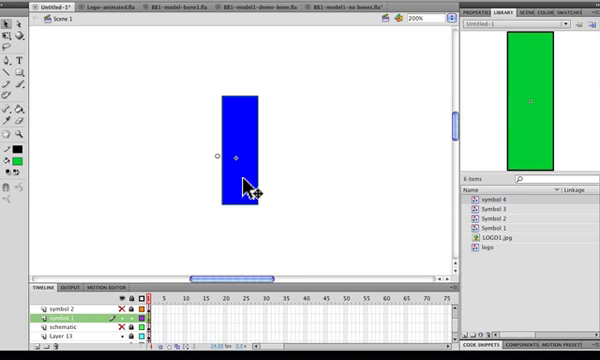
mouse_move(255, 170)
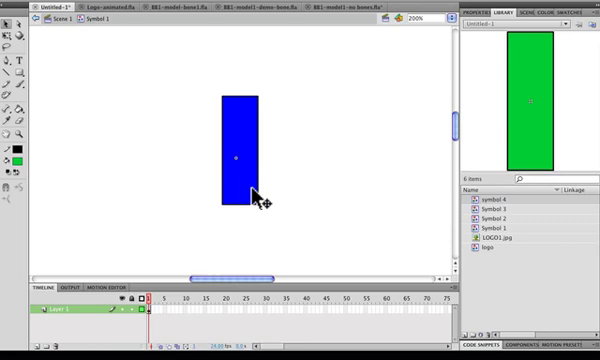
mouse_move(198, 183)
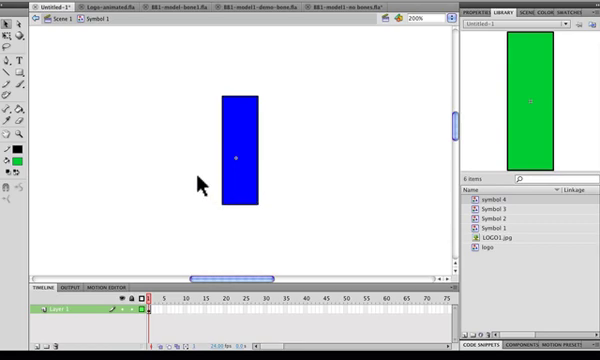
mouse_move(238, 156)
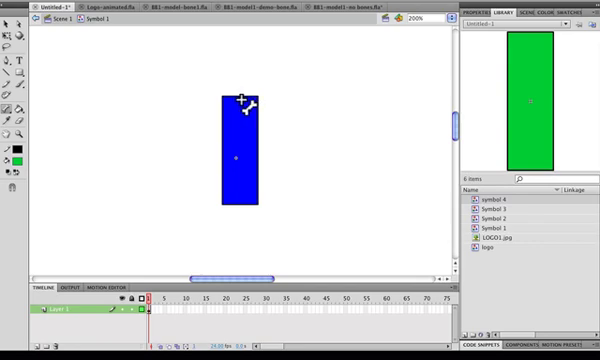
mouse_move(244, 193)
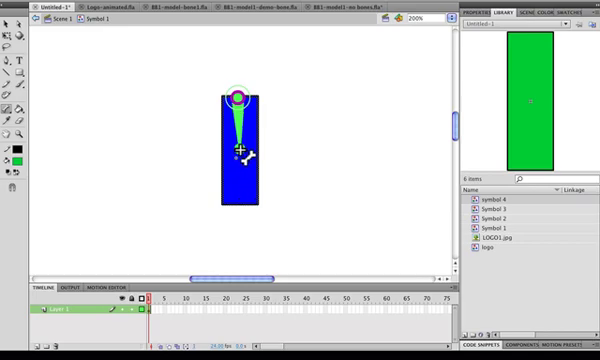
Drag a first bone down Symbol 1's rectangle, triggering the IK stroke warning.
click(241, 95)
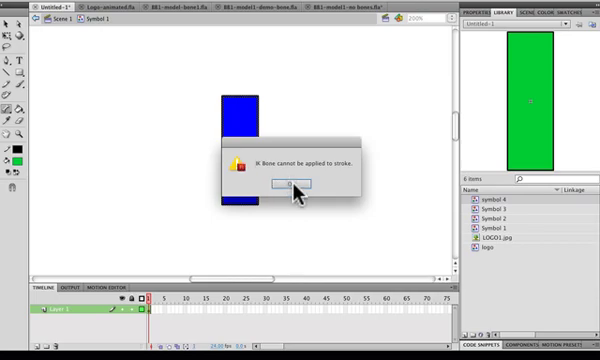
click(284, 187)
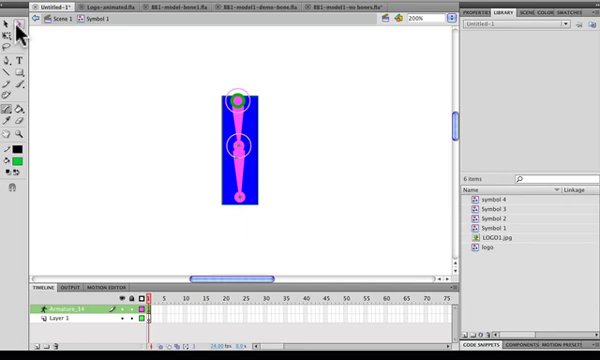
mouse_move(198, 191)
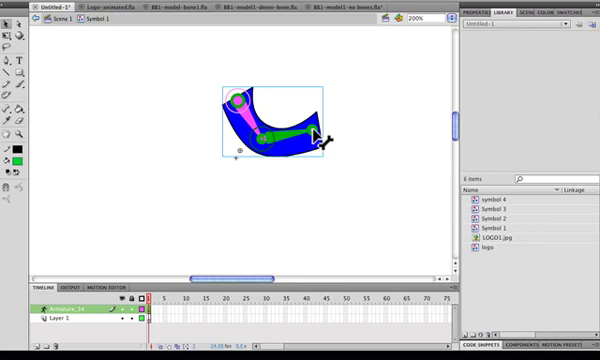
Undo the test bend so the two-bone rectangle stands straight again.
key(cmd+z)
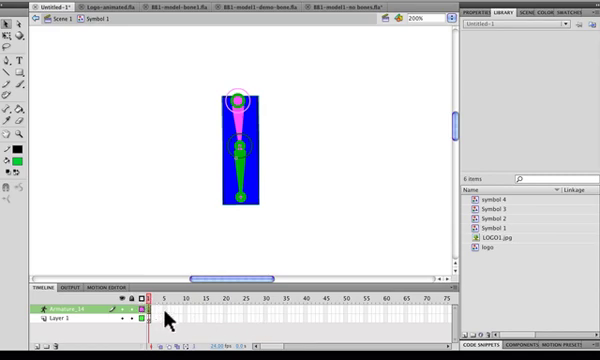
mouse_move(162, 320)
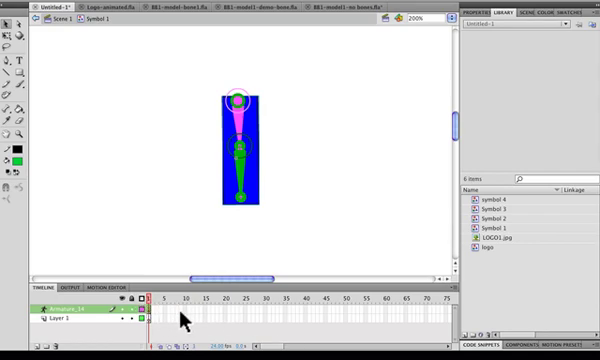
mouse_move(273, 320)
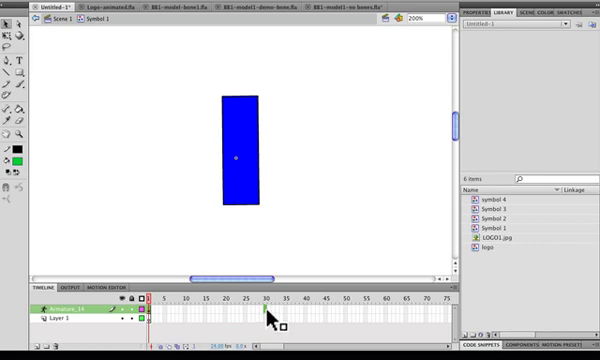
Insert frames with F5 so the armature layer reaches frame 30.
key(F5)
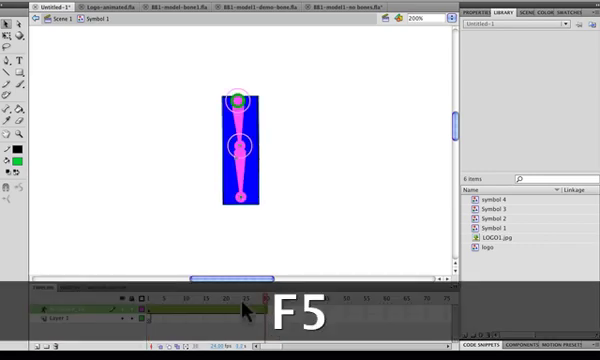
key(F5)
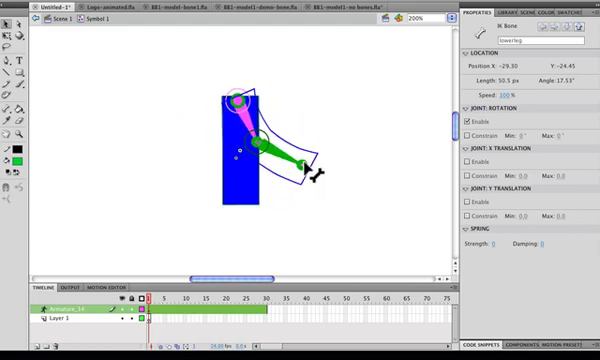
drag(290, 160, 270, 130)
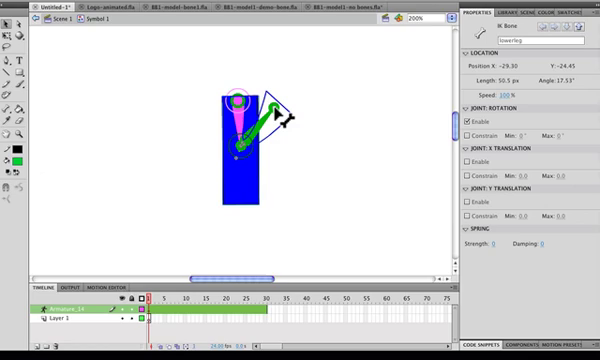
drag(280, 115, 160, 125)
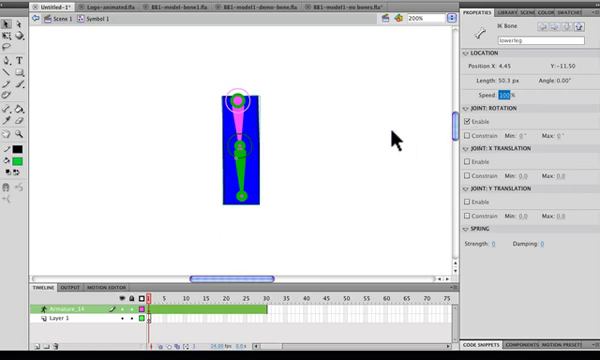
Select the upperleg bone and disable its joint rotation.
drag(238, 200, 250, 215)
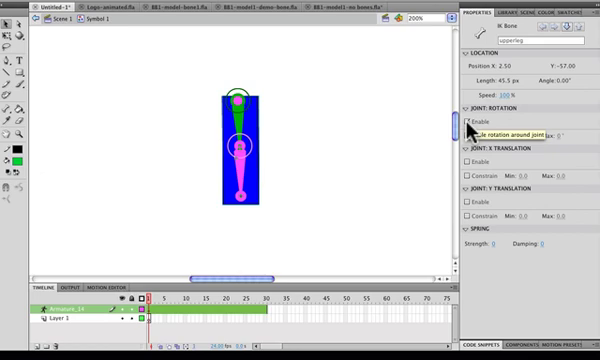
click(468, 121)
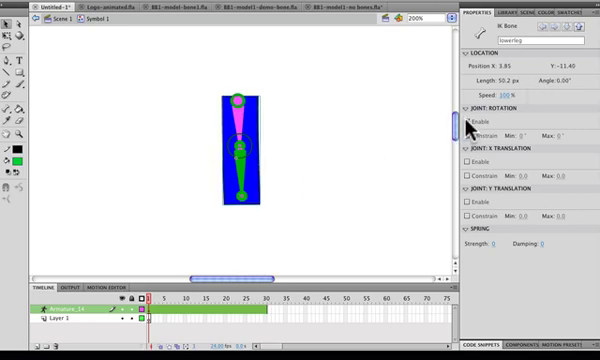
Re-enable joint rotation for the leg bone in the Properties panel.
click(471, 124)
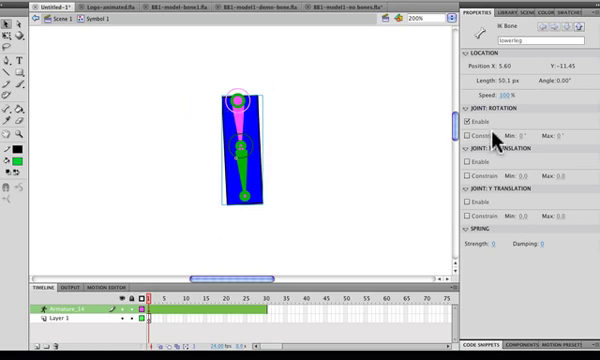
click(467, 134)
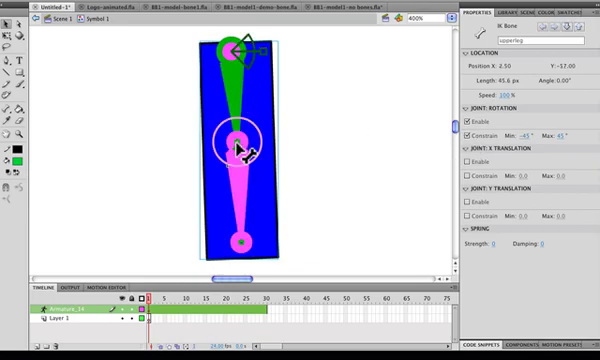
Drag the upper bone to test its rotation limited to -45° to 45°.
drag(248, 138, 170, 138)
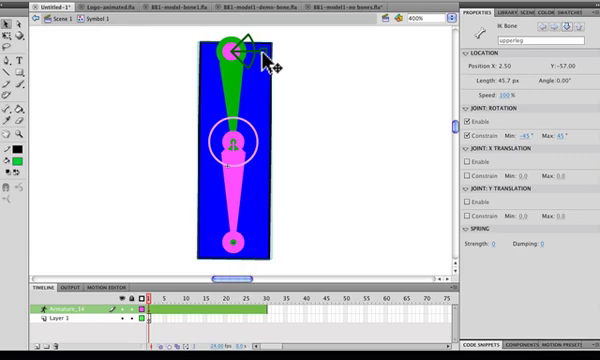
mouse_move(287, 66)
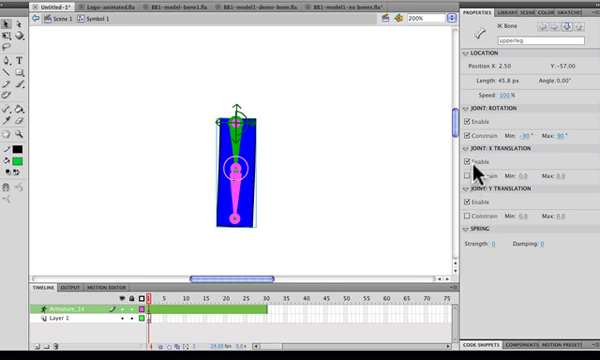
Toggle upperleg horizontal sliding, then undo three edits while inspecting the upperleg bone.
click(467, 161)
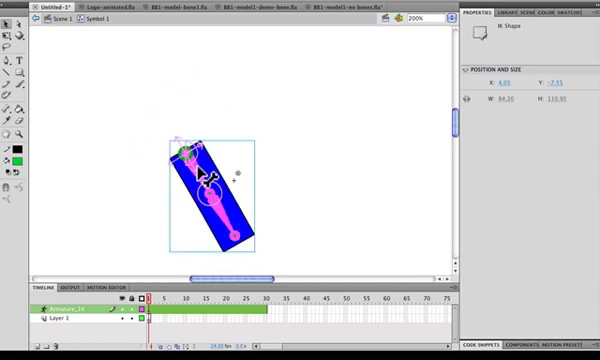
key(cmd+z)
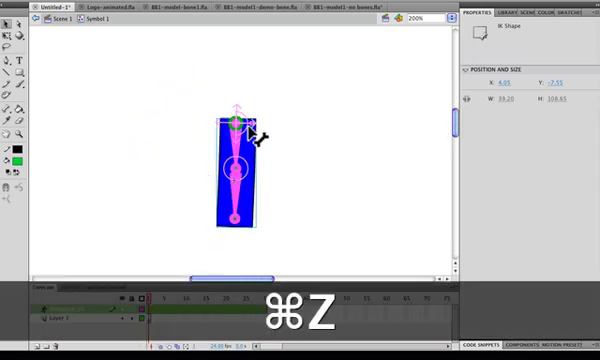
key(cmd+z)
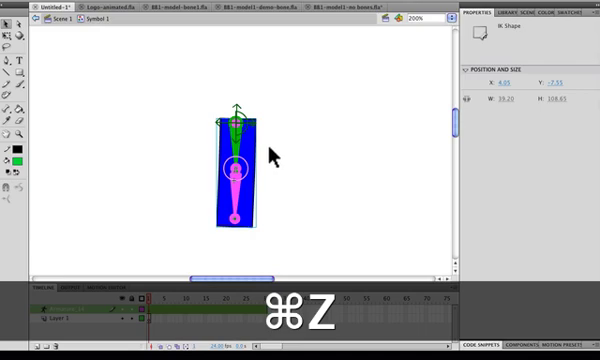
click(240, 195)
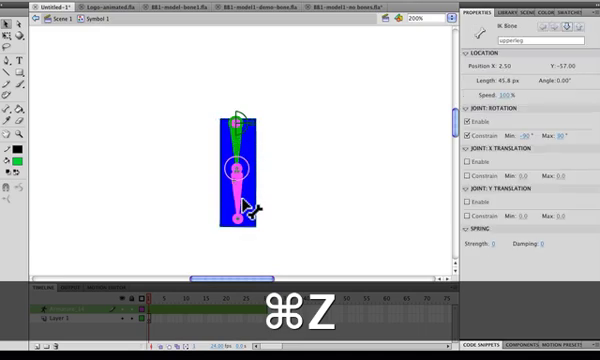
key(cmd+z)
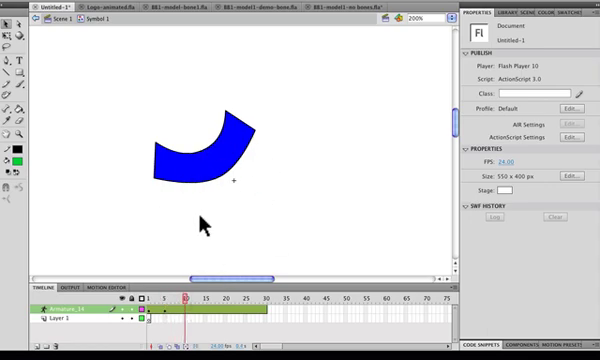
mouse_move(352, 203)
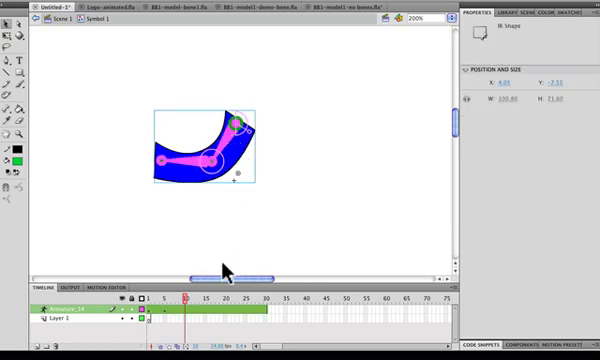
mouse_move(170, 161)
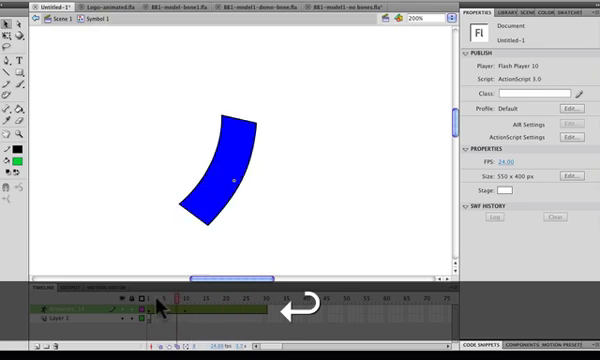
Jump back to frame 1, where the rectangle stands straight.
click(173, 303)
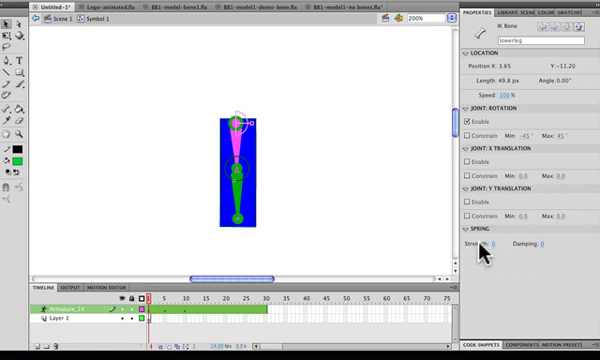
Start raising the lowerleg bone's Spring Strength from 0.
click(496, 245)
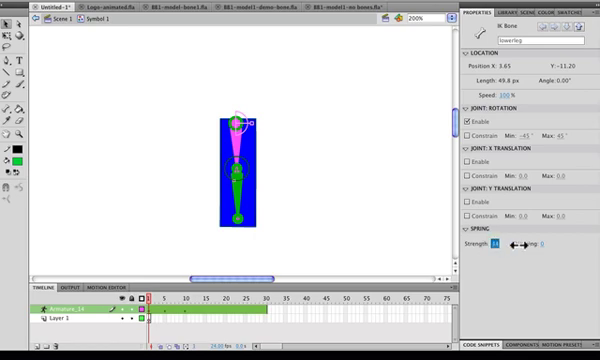